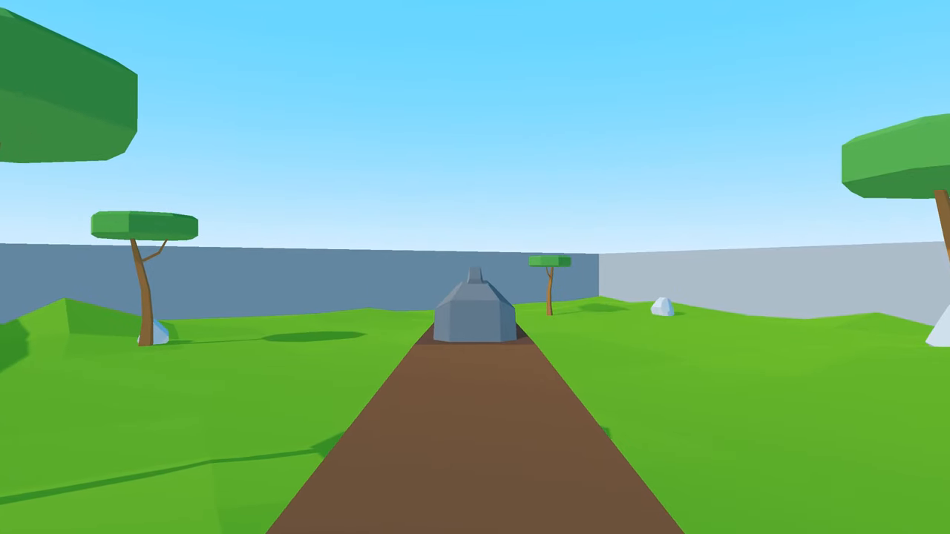
Step: Create a Spatial named Hand under Camera and give it a MeshInstance child
{"action": "left_click", "coordinate": [860, 9]}
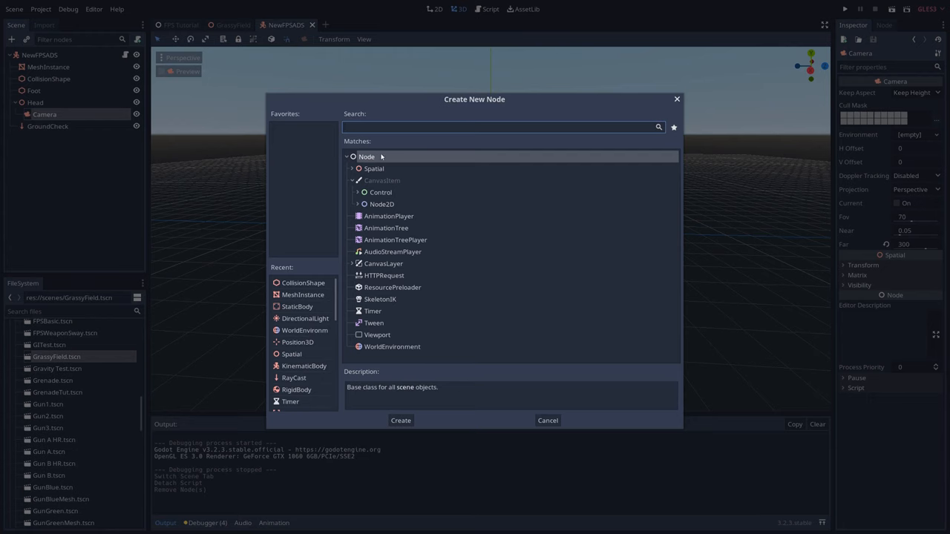
{"action": "left_click", "coordinate": [401, 420]}
{"action": "type", "text": "mesh"}
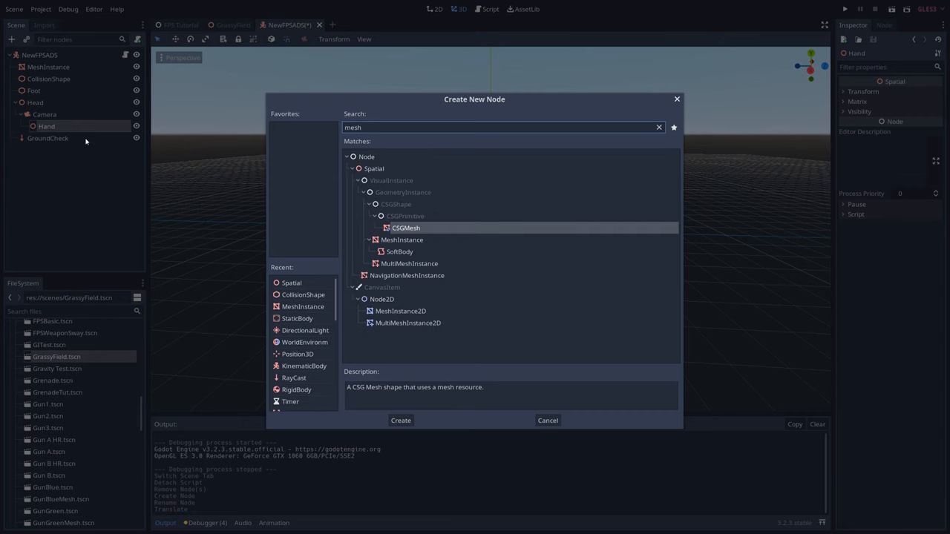
{"action": "left_click", "coordinate": [401, 420]}
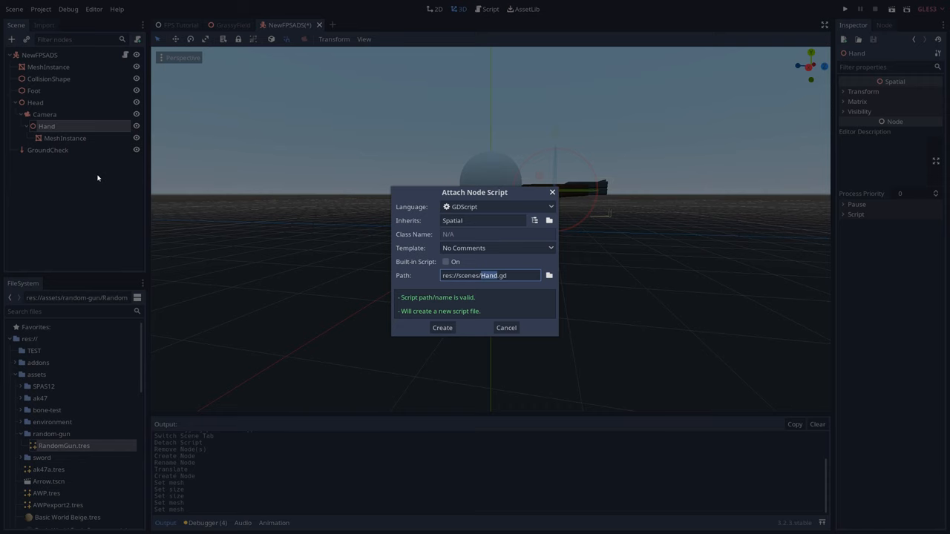
Step: Attach ADS.gd to Hand with exported Vector3 default_position, ads_position and const ADS_LERP = 20
{"action": "left_click", "coordinate": [442, 328]}
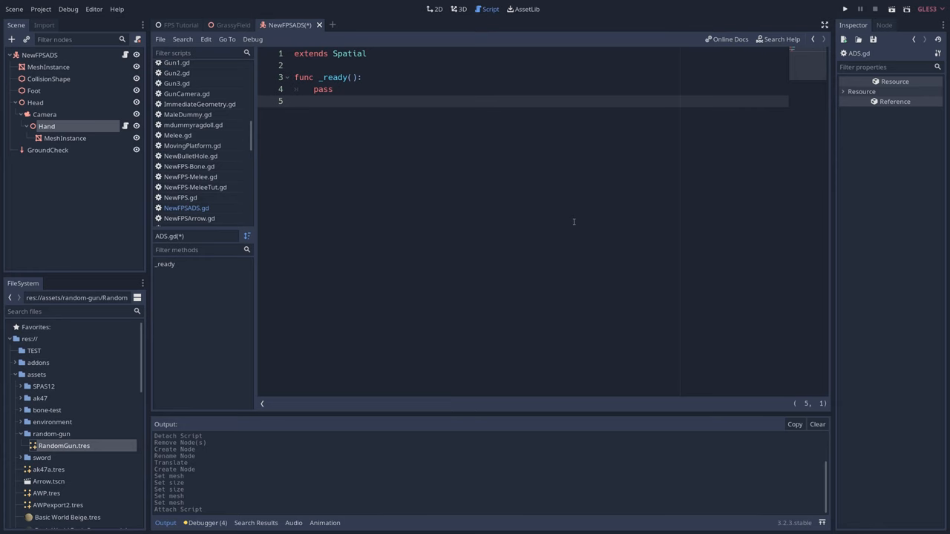
{"action": "left_click", "coordinate": [308, 65]}
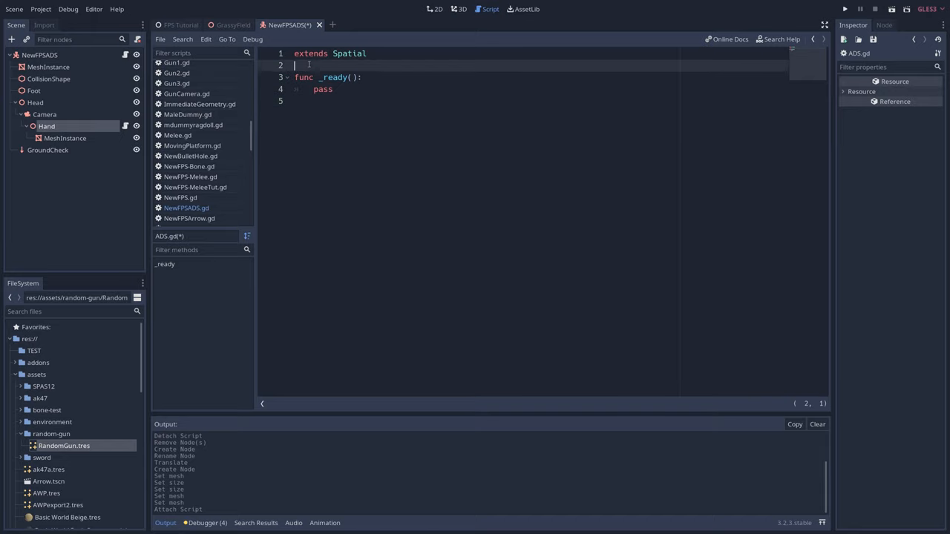
{"action": "key", "text": "Return"}
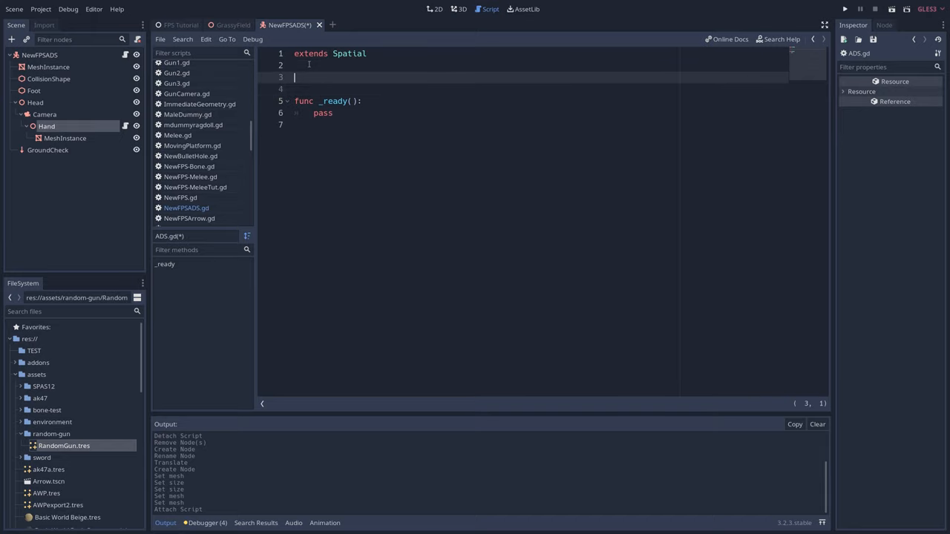
{"action": "type", "text": "export var default_position : Vector3"}
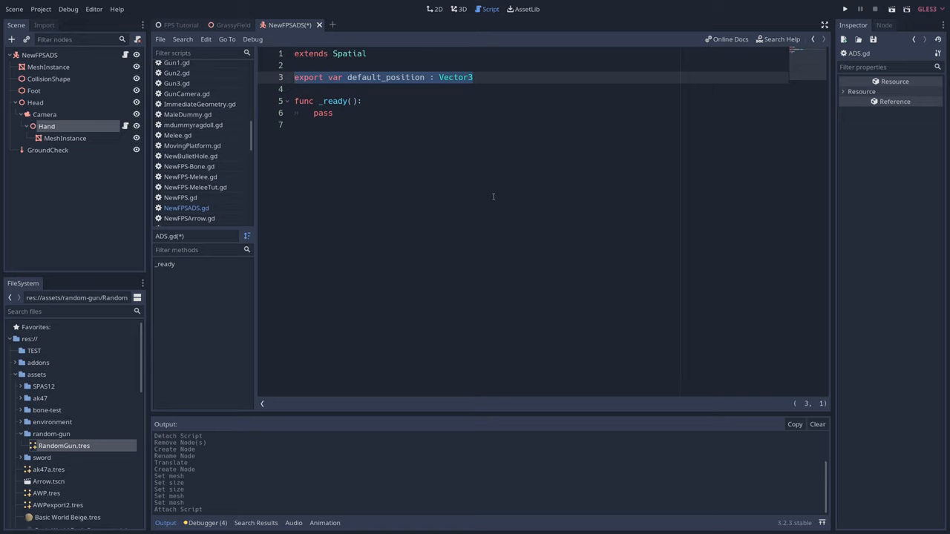
{"action": "type", "text": "export var ads_position : Vector3"}
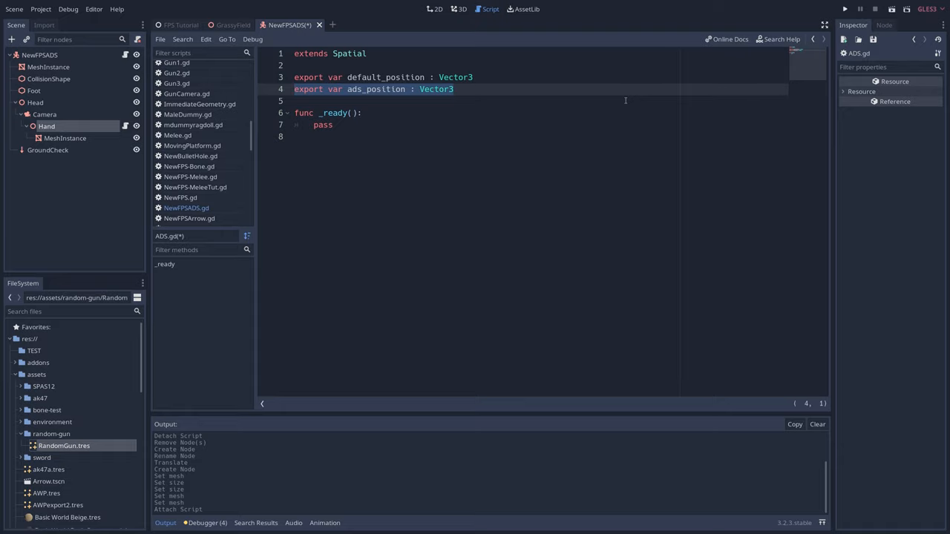
{"action": "type", "text": "const ADS_LERP = 20"}
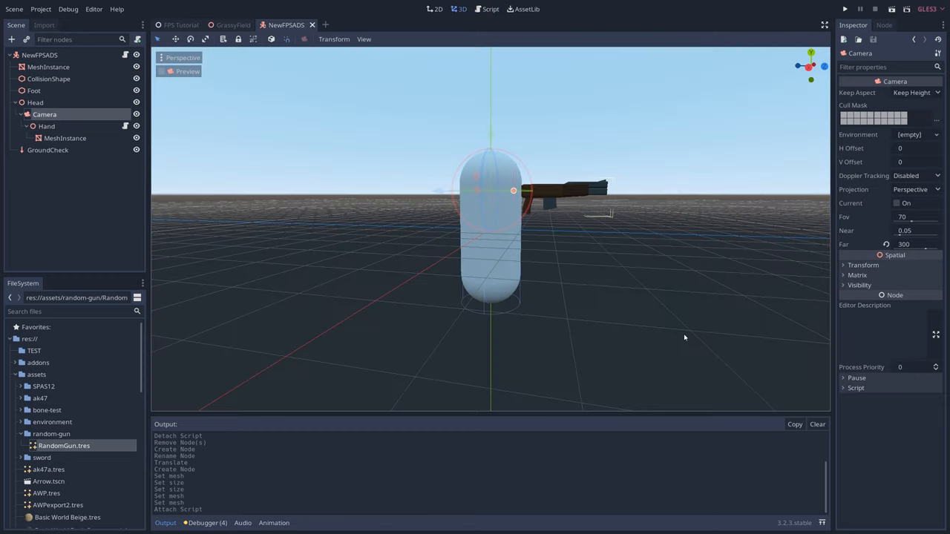
Step: Select Hand and preview through the camera so the gun sits at the lower right
{"action": "left_click", "coordinate": [46, 126]}
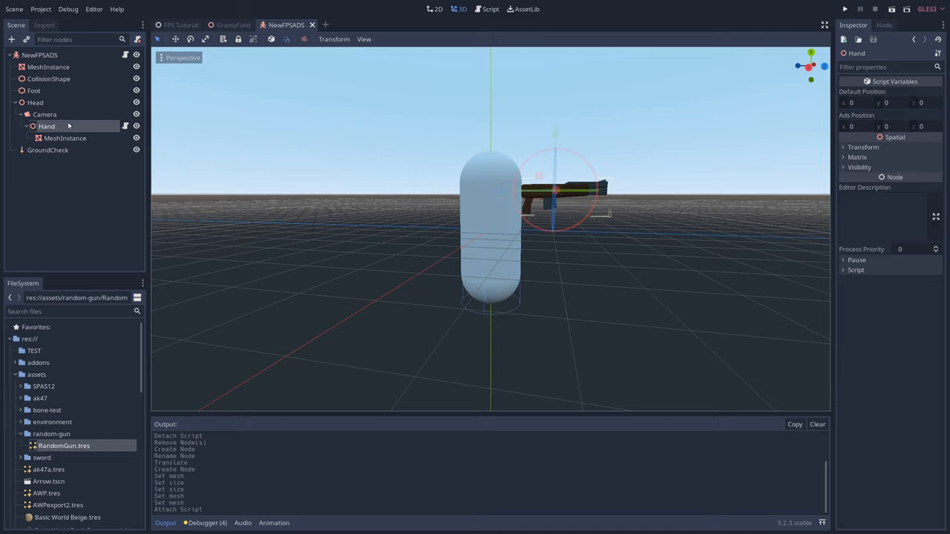
{"action": "left_click", "coordinate": [44, 114]}
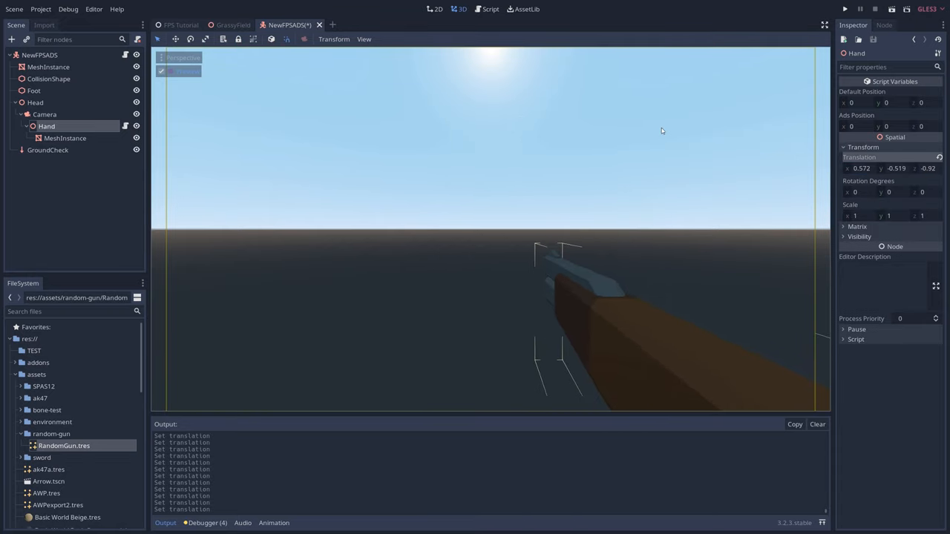
Step: Copy translation 0.572, -0.519, -0.92 into Default Position, a centred point into Ads Position, then restore
{"action": "right_click", "coordinate": [861, 103]}
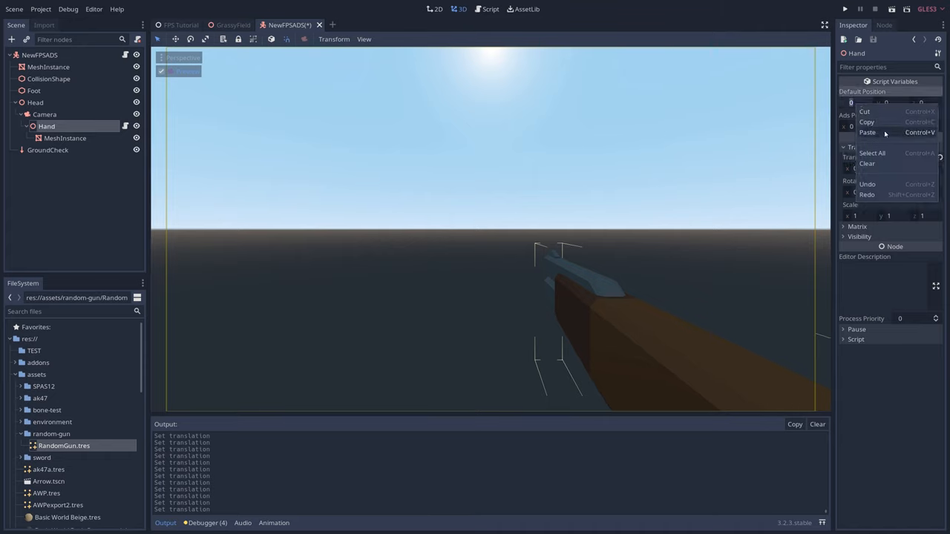
{"action": "left_click", "coordinate": [867, 132]}
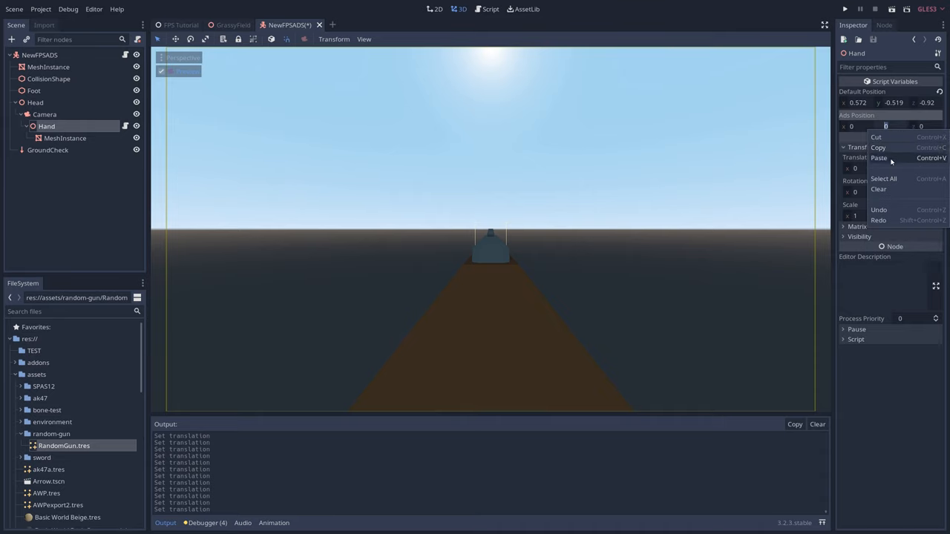
{"action": "left_click", "coordinate": [879, 158]}
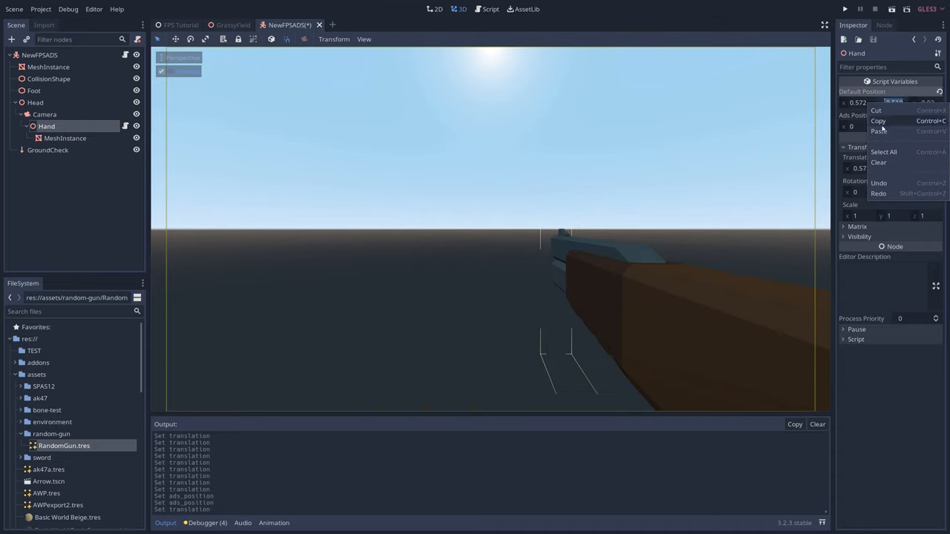
{"action": "left_click", "coordinate": [879, 130]}
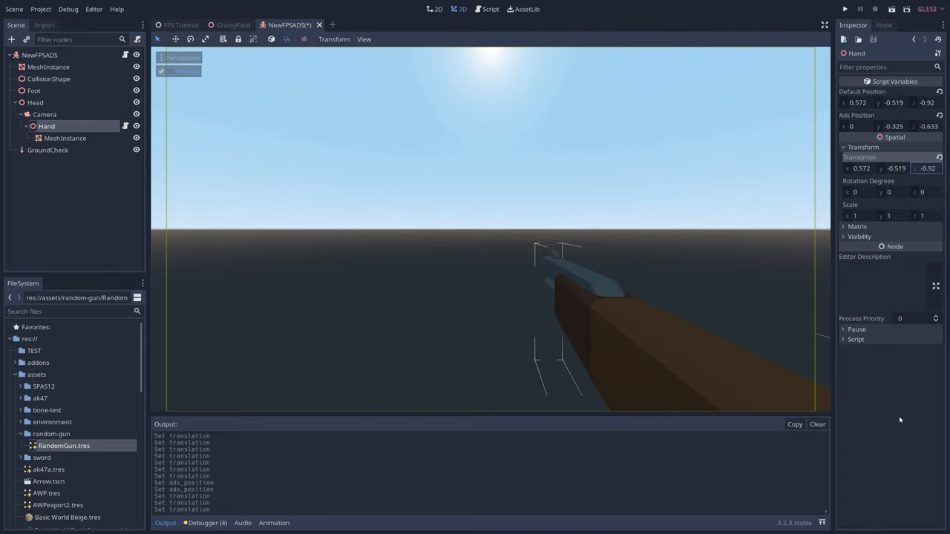
Step: Add func _process(delta): and confirm fire2 is bound to the right mouse button in the Input Map
{"action": "left_click", "coordinate": [489, 9]}
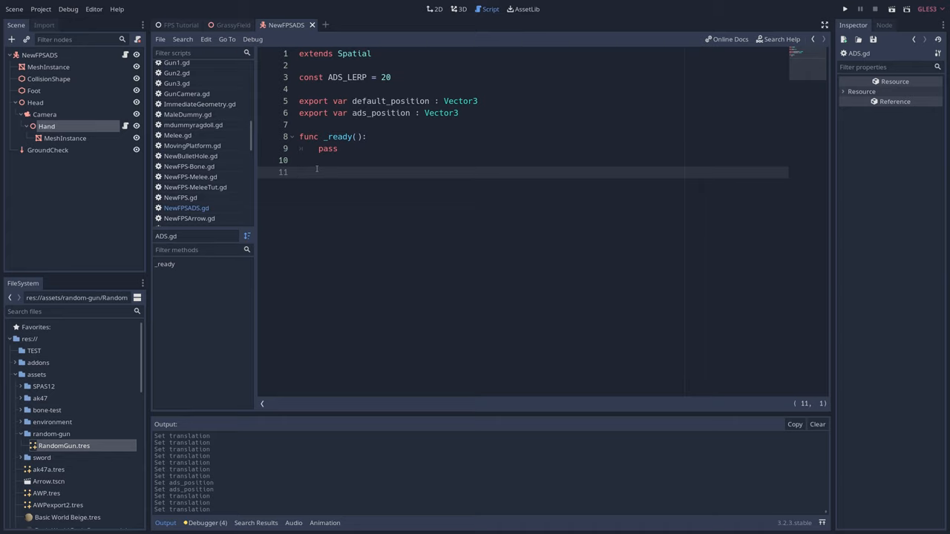
{"action": "type", "text": "func _process(delta):"}
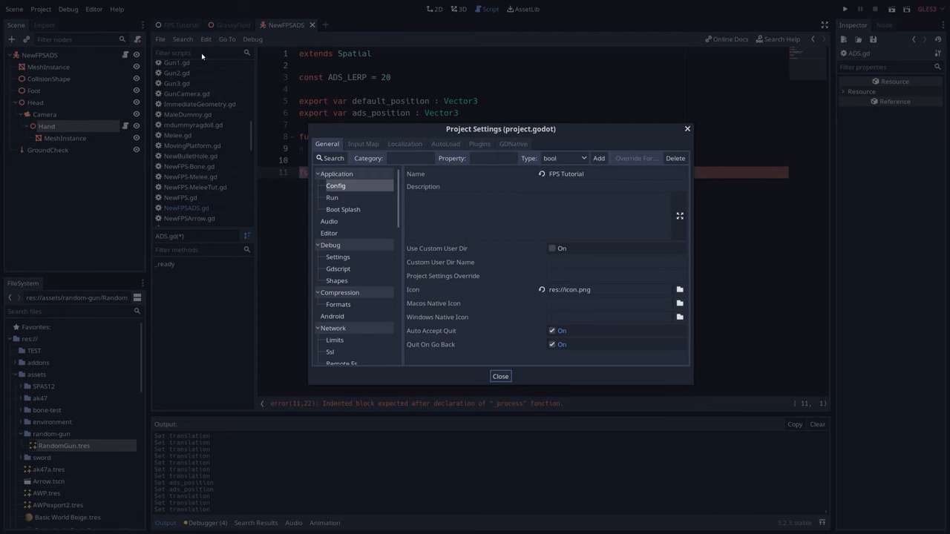
{"action": "left_click", "coordinate": [363, 143]}
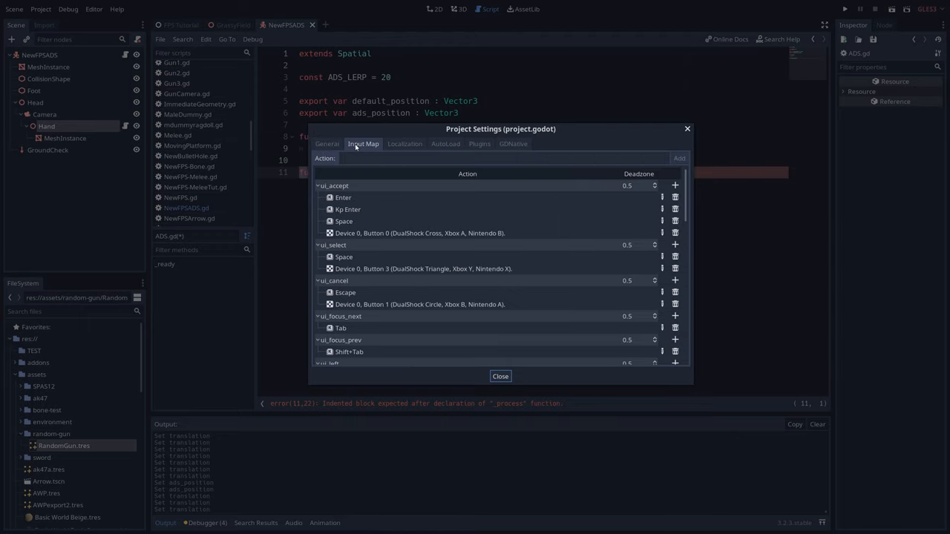
{"action": "scroll", "scroll_direction": "down", "scroll_amount": 3}
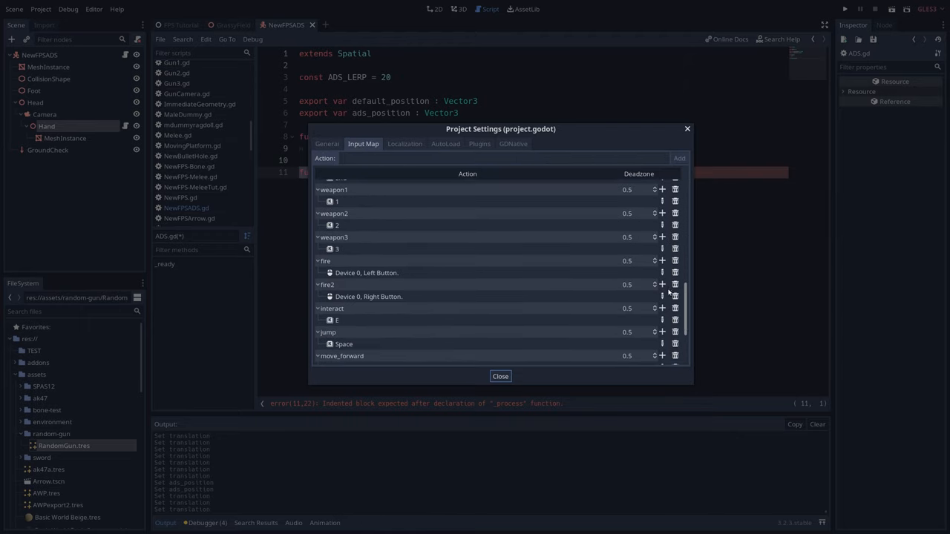
{"action": "scroll", "scroll_direction": "down", "scroll_amount": 3}
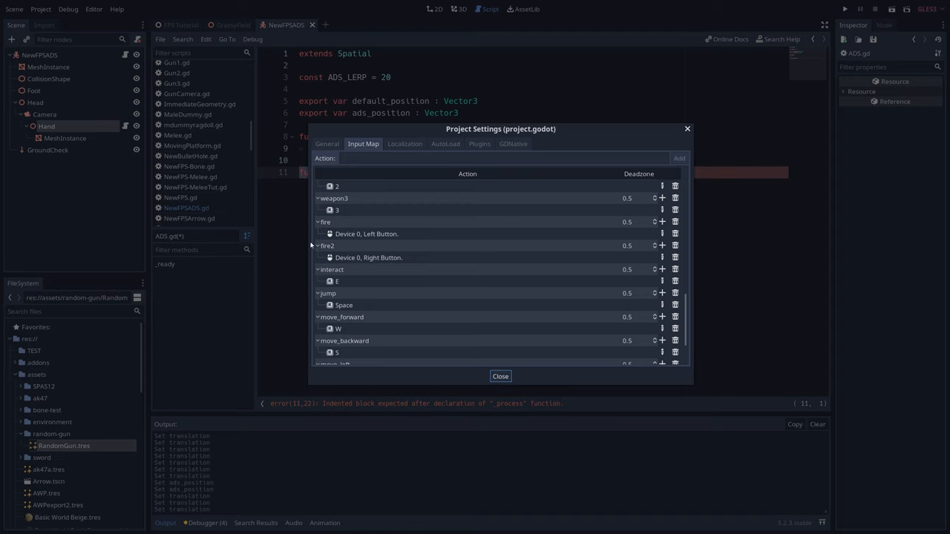
{"action": "left_click", "coordinate": [499, 377]}
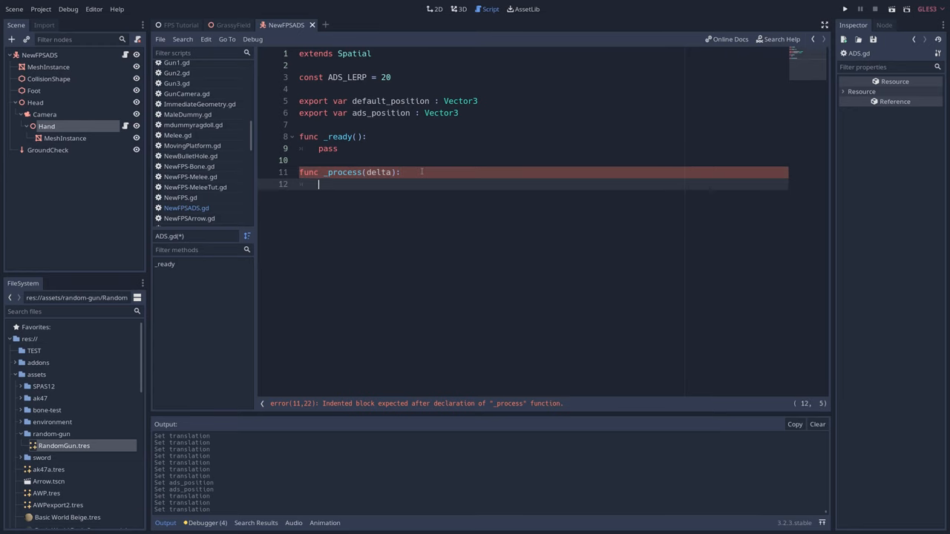
Step: Lerp transform.origin to ads_position while fire2 is held, else to default_position, at ADS_LERP * delta
{"action": "type", "text": "if Input.is_action_pressed(\"fire2\"):"}
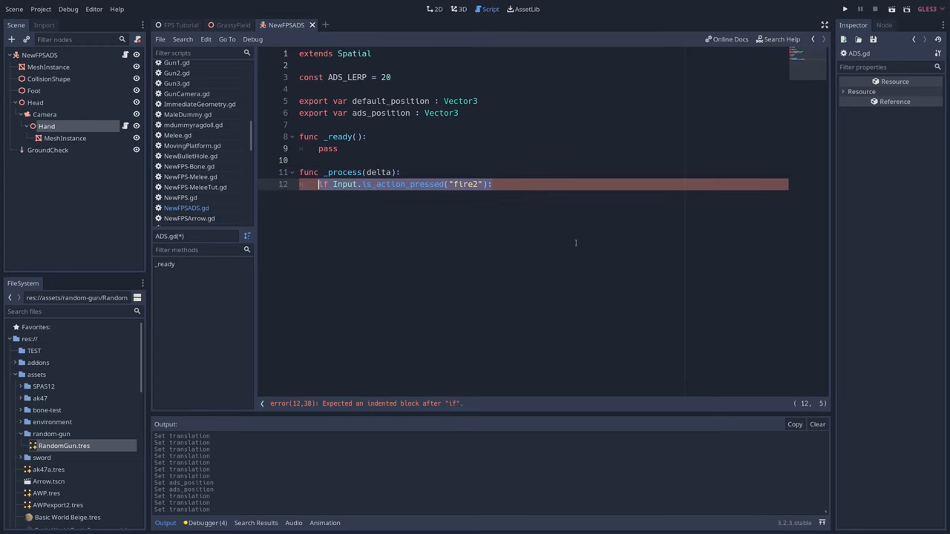
{"action": "type", "text": "transform.origin = transform.origin.linear_interpolate(ads_position, ADS_LERP * delta)"}
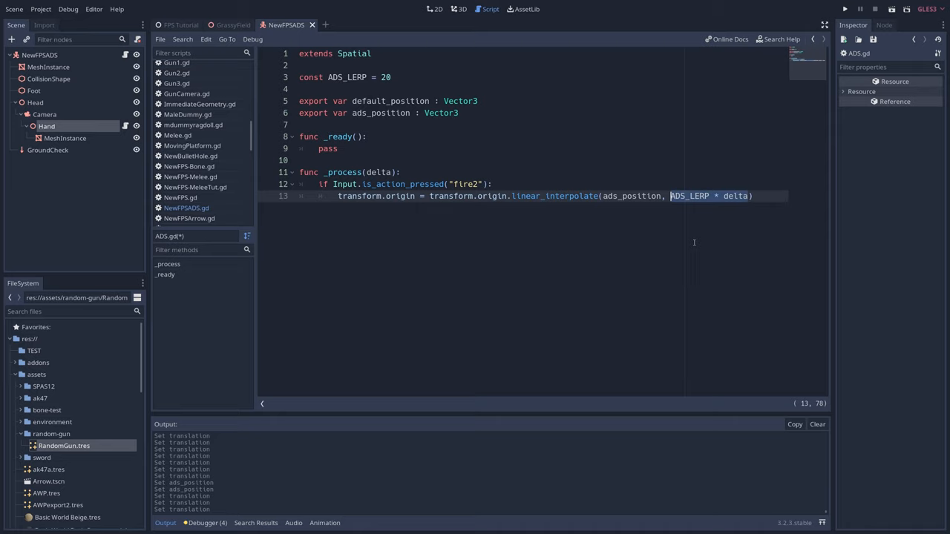
{"action": "type", "text": "else:"}
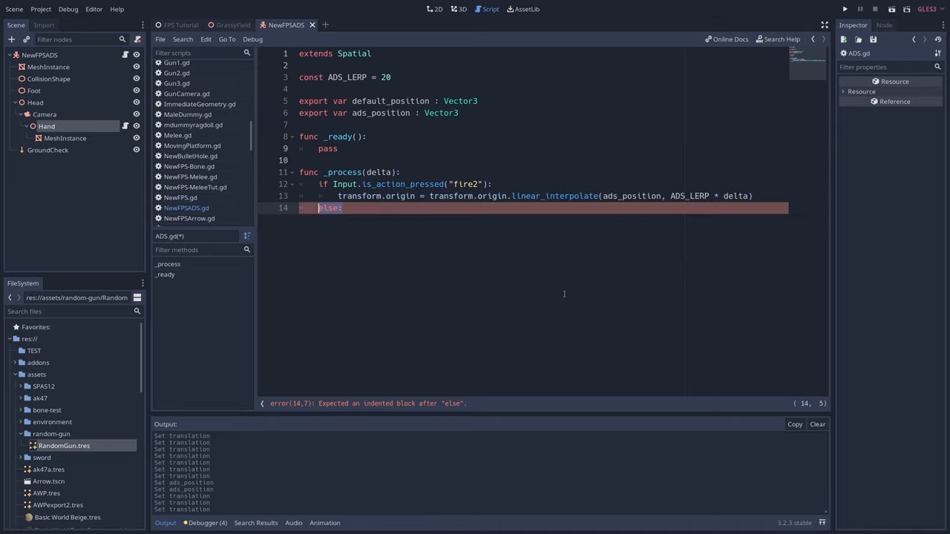
{"action": "type", "text": "transform.origin = transform.origin.linear_interpolate(default_position, ADS_LERP * delta)"}
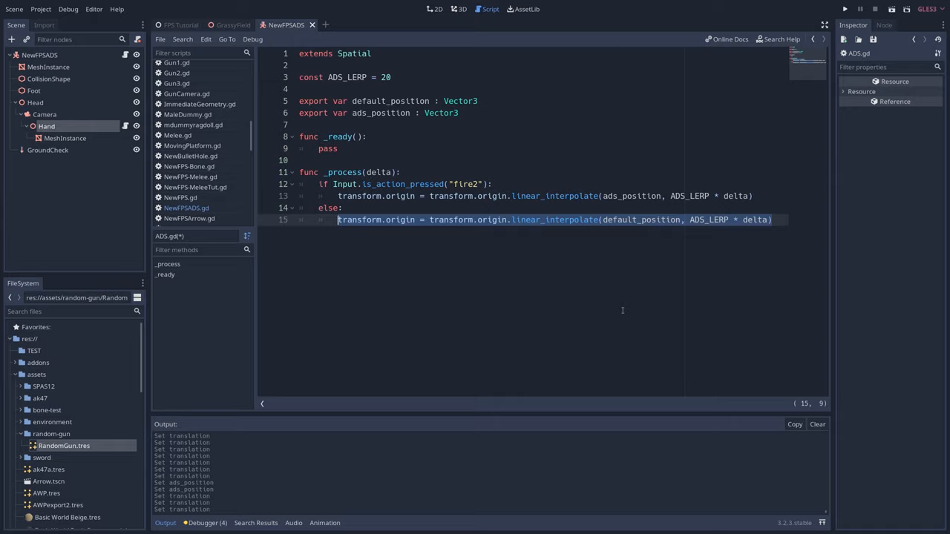
Step: Select the Camera, set its Fov to 70, and return to the ADS script
{"action": "left_click", "coordinate": [844, 9]}
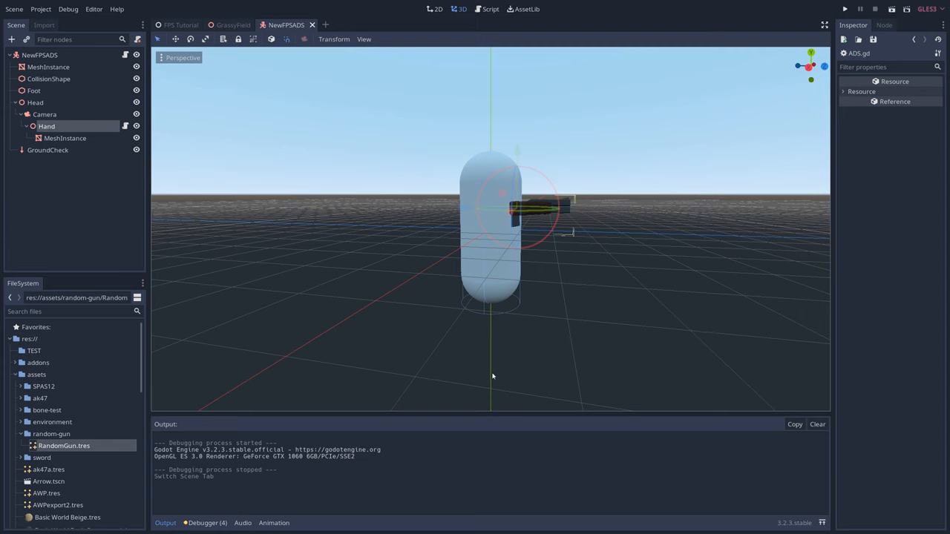
{"action": "left_click", "coordinate": [45, 114]}
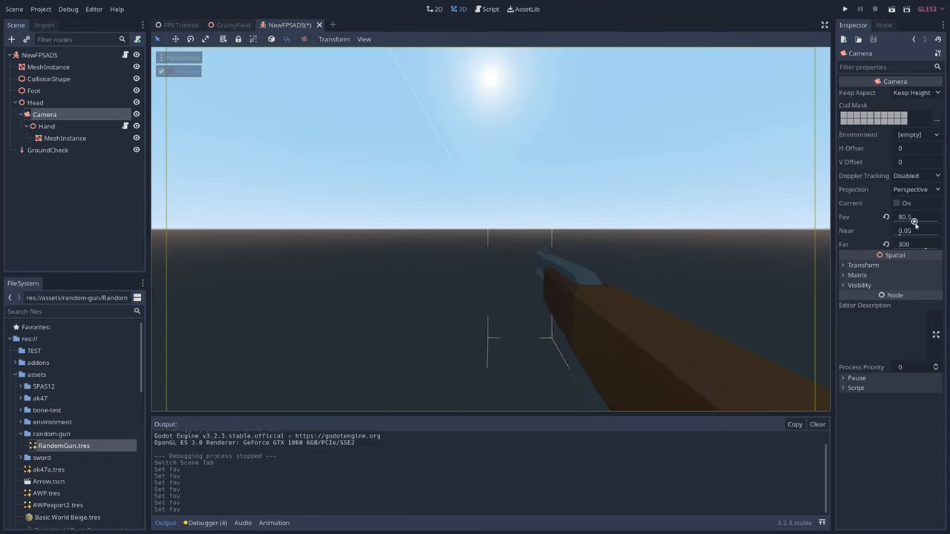
{"action": "left_click_drag", "start_coordinate": [914, 223], "coordinate": [919, 223]}
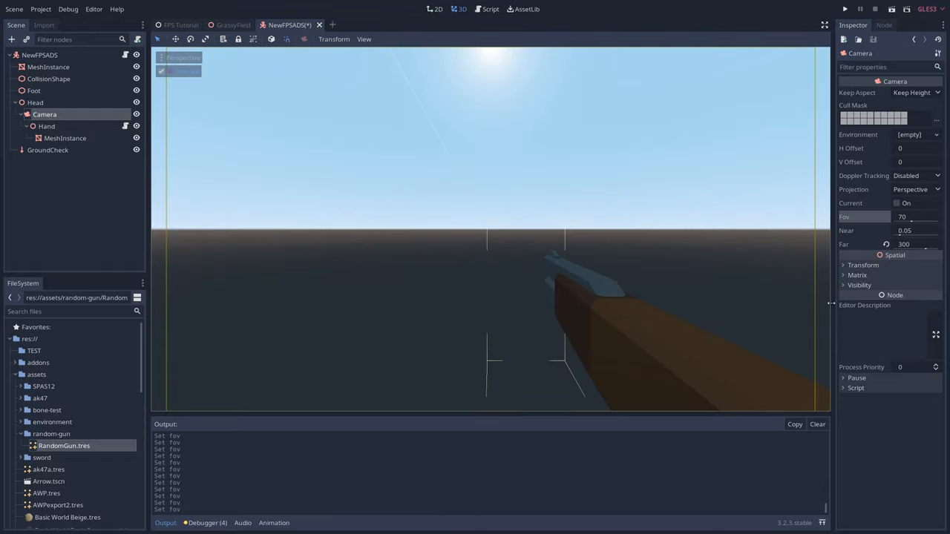
{"action": "mouse_move", "coordinate": [819, 305]}
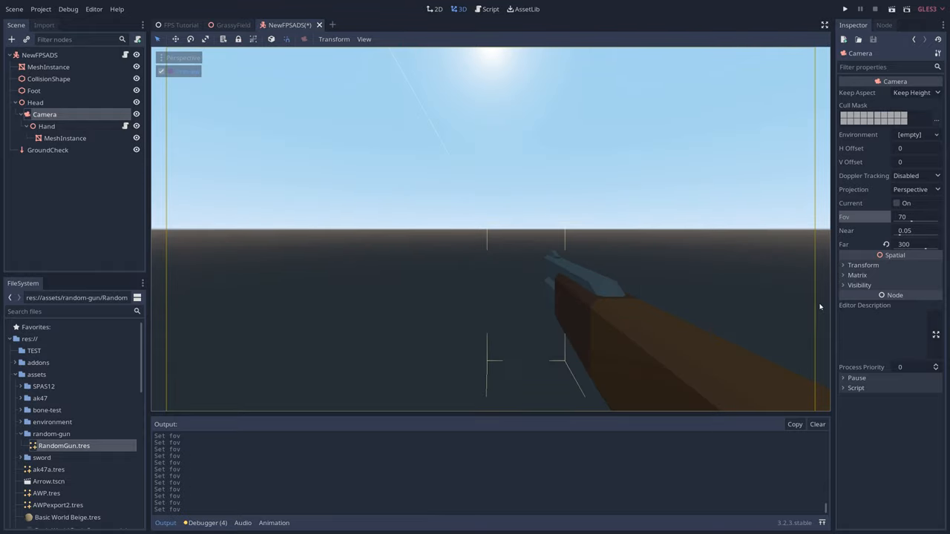
{"action": "left_click", "coordinate": [490, 9]}
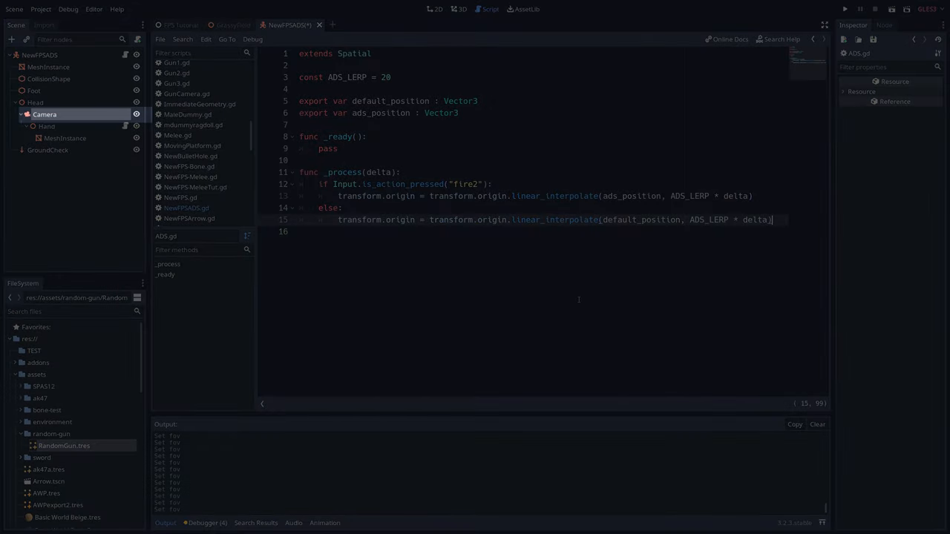
Step: Declare export var camera_path : NodePath, var camera : Camera and fetch it with get_node in _ready
{"action": "left_click", "coordinate": [46, 126]}
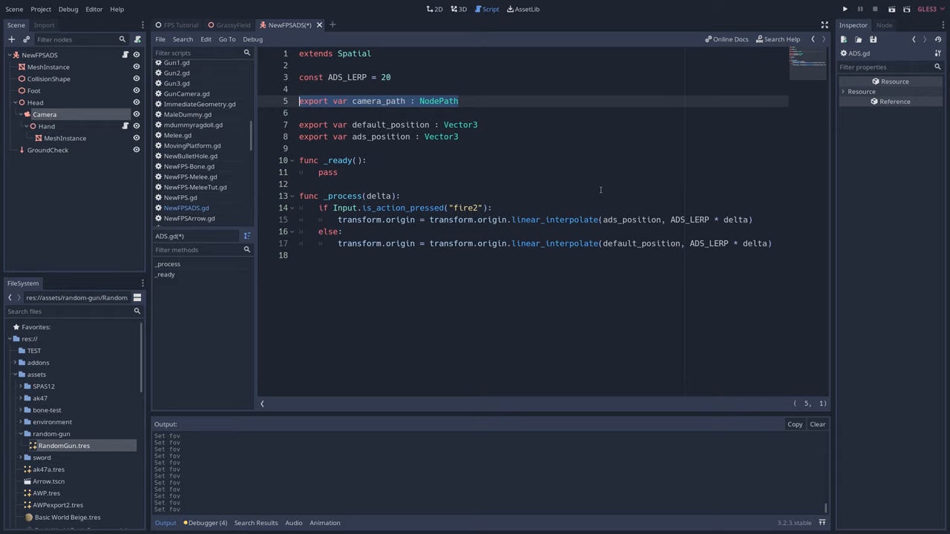
{"action": "type", "text": "var camera : Camera"}
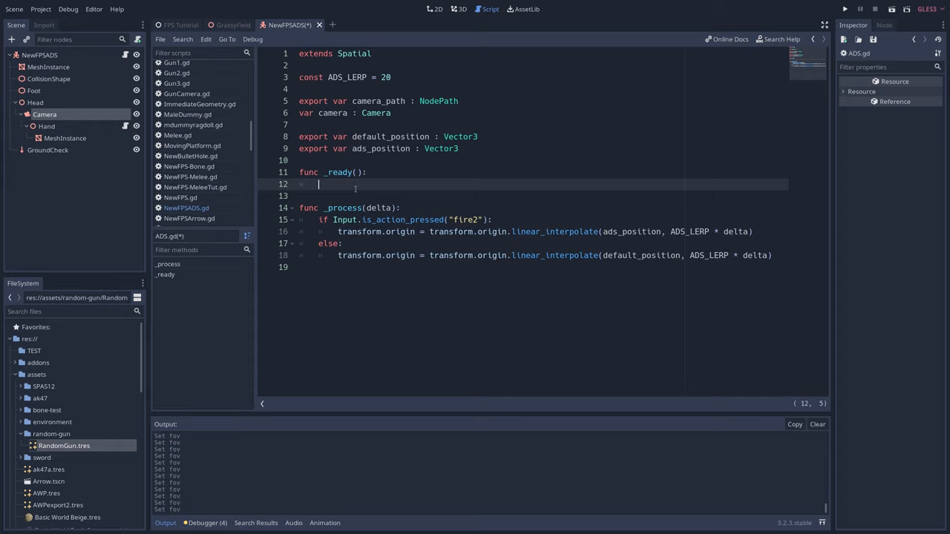
{"action": "type", "text": "camera = get_node(camera_path)"}
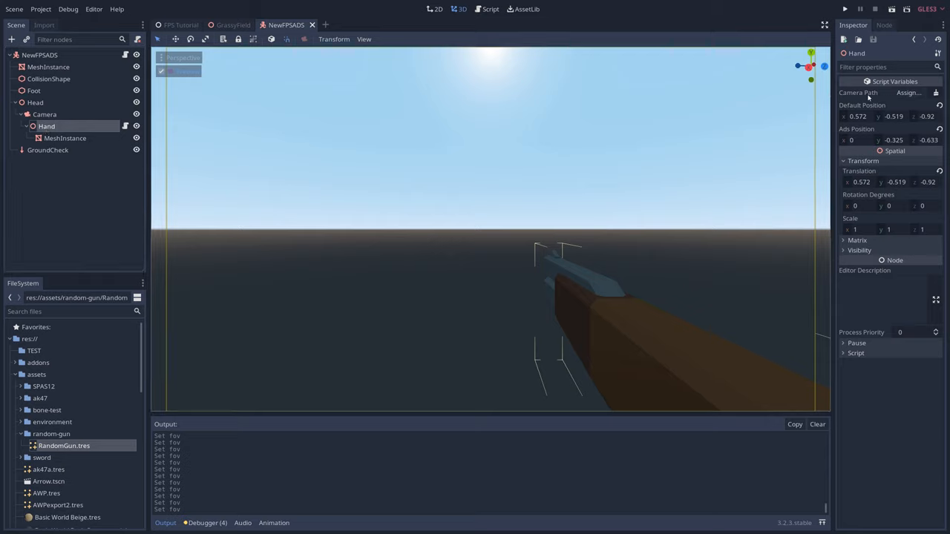
Step: Assign Hand's Camera Path to the Camera node and return to the script
{"action": "left_click", "coordinate": [909, 92]}
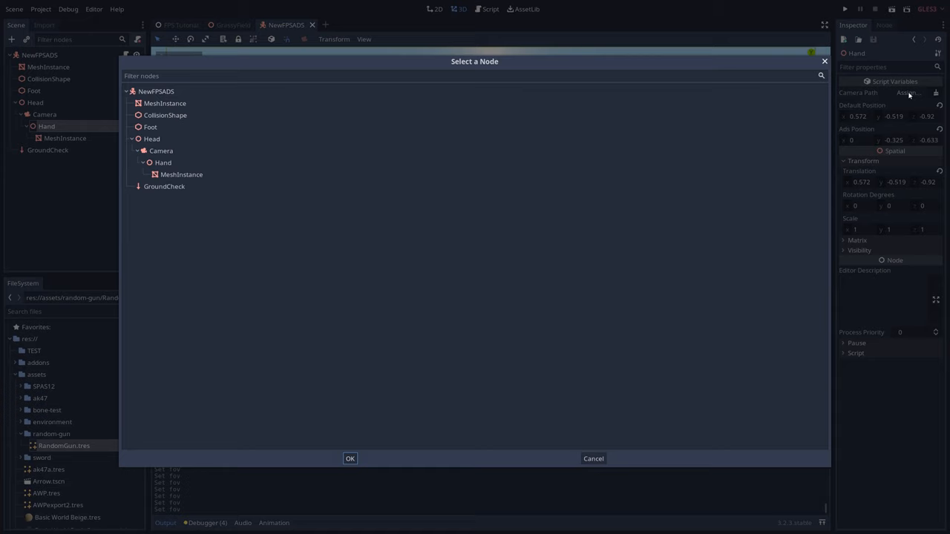
{"action": "left_click", "coordinate": [160, 151]}
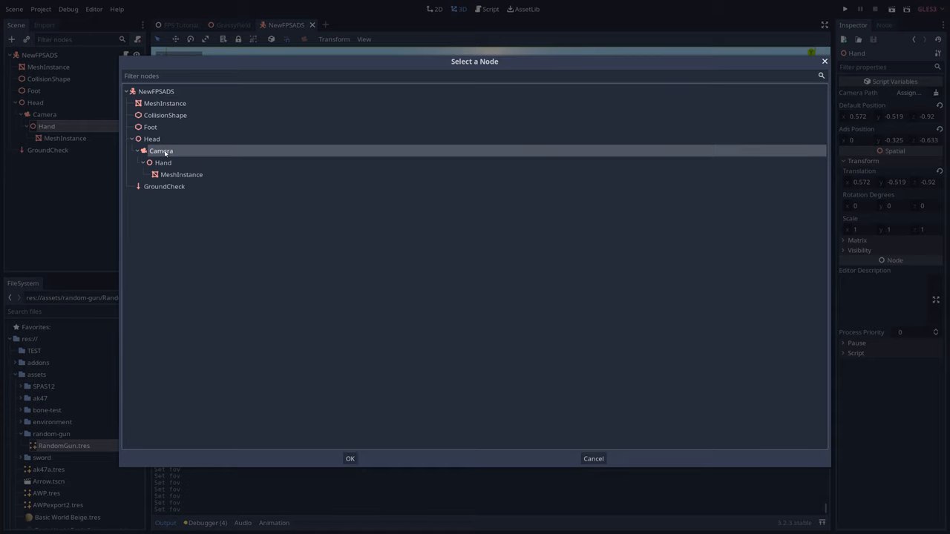
{"action": "left_click", "coordinate": [350, 457]}
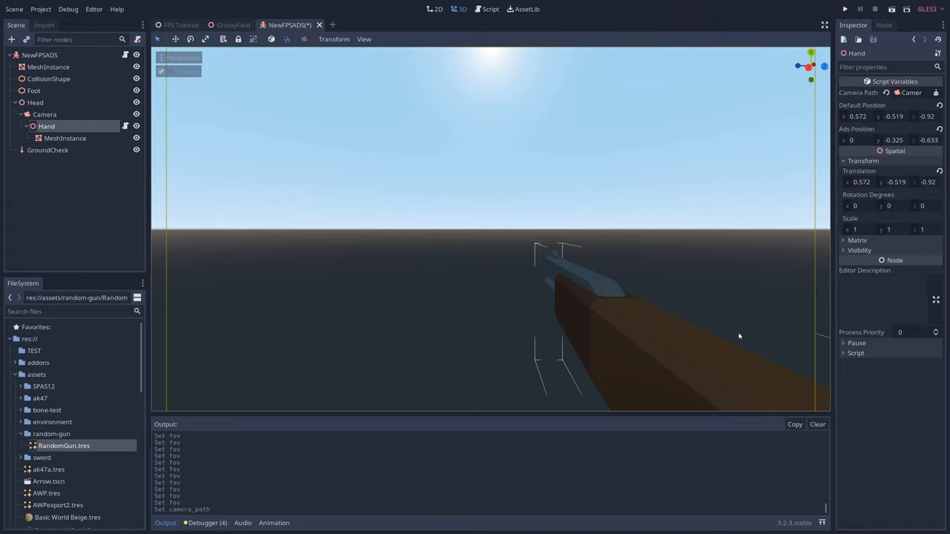
{"action": "left_click", "coordinate": [487, 9]}
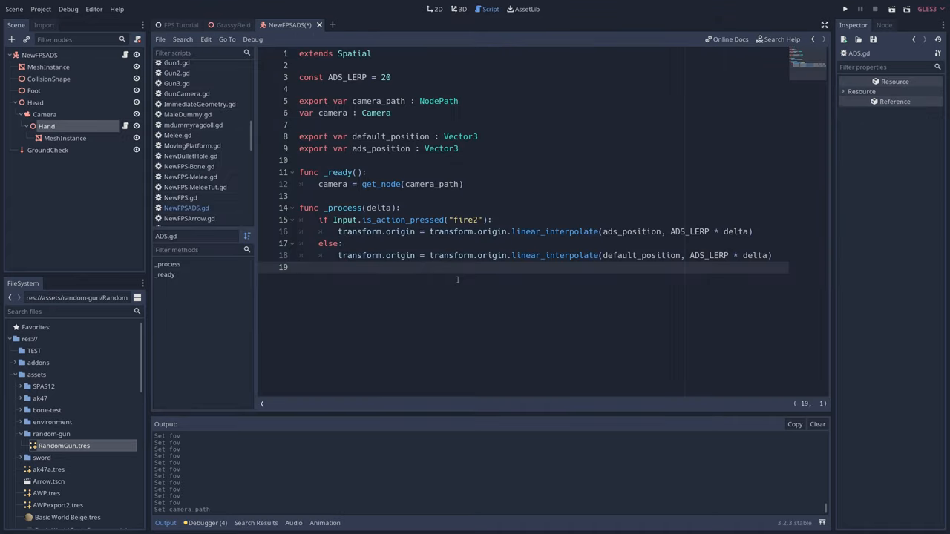
Step: Declare var fview = {"Default": 70, "ADS": 50} and open a blank line in the fire2 branch
{"action": "left_click", "coordinate": [460, 148]}
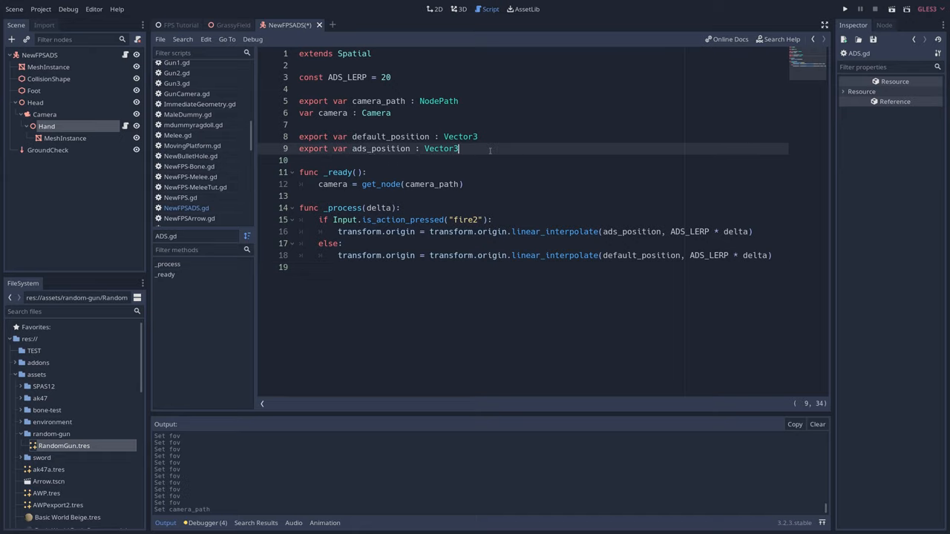
{"action": "key", "text": "Return"}
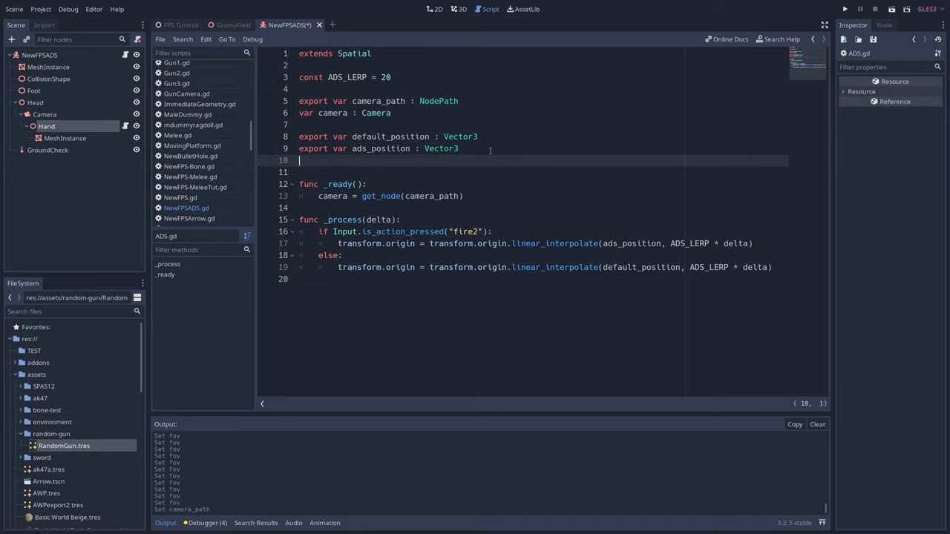
{"action": "type", "text": "var fview = {}"}
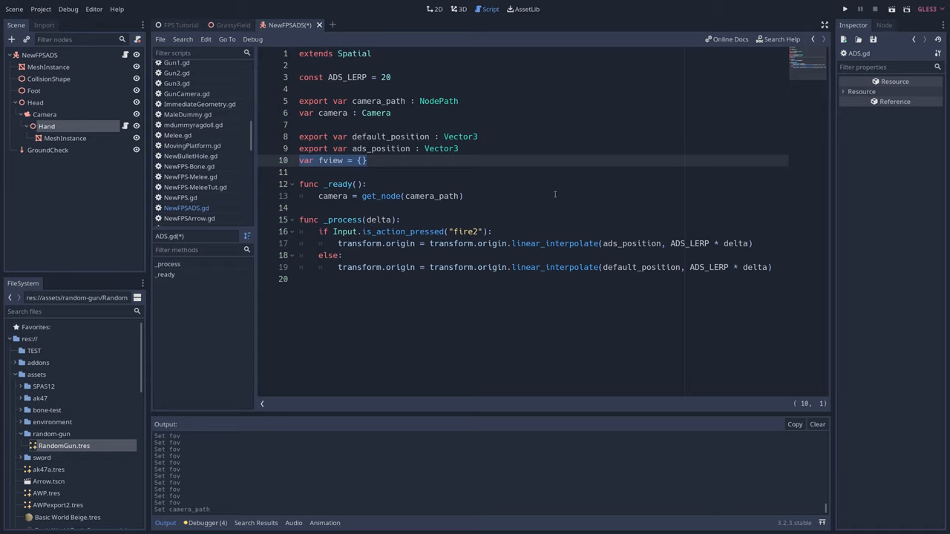
{"action": "type", "text": "\"Default\": 70"}
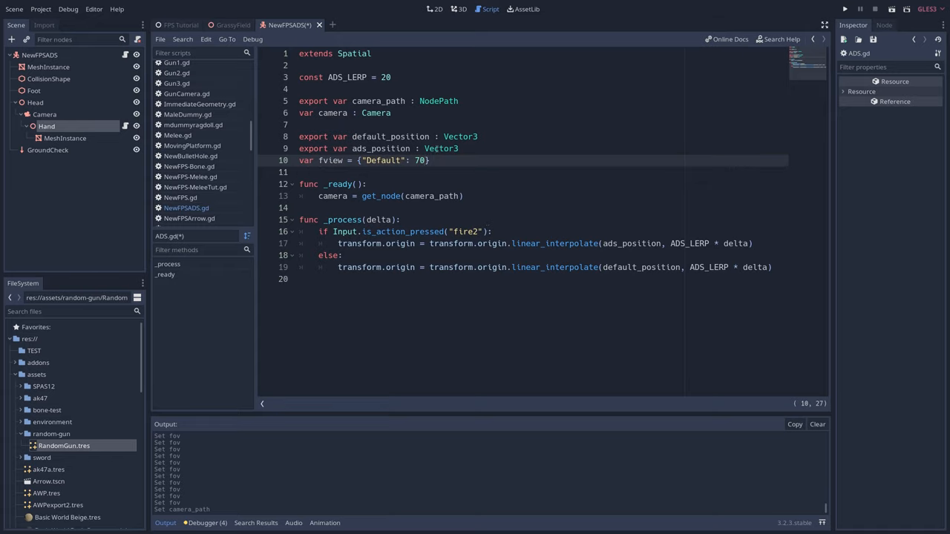
{"action": "type", "text": ", \"ADS\":"}
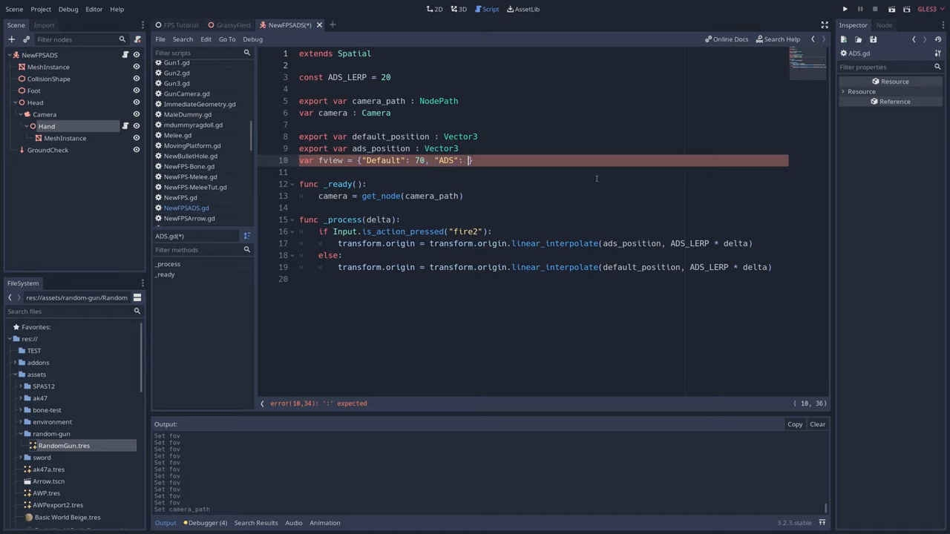
{"action": "type", "text": "50"}
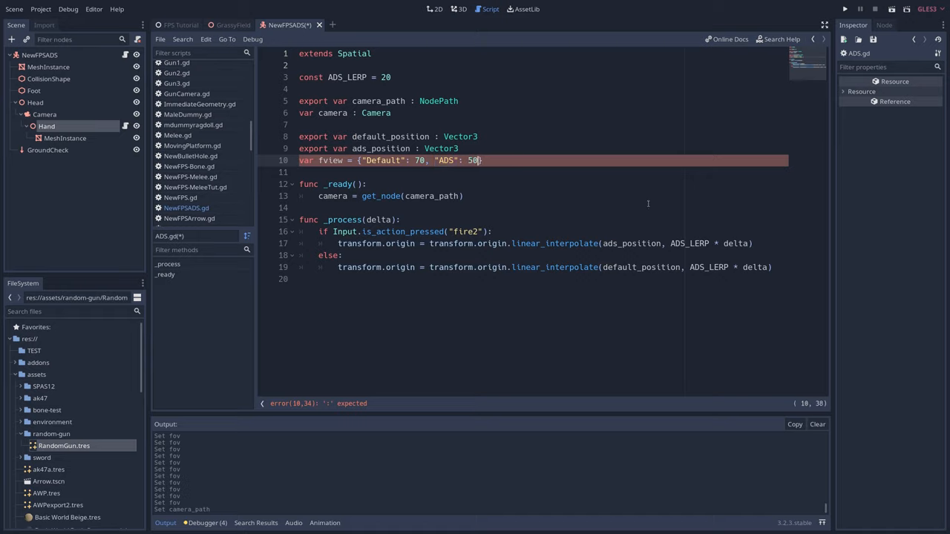
{"action": "left_click", "coordinate": [481, 161]}
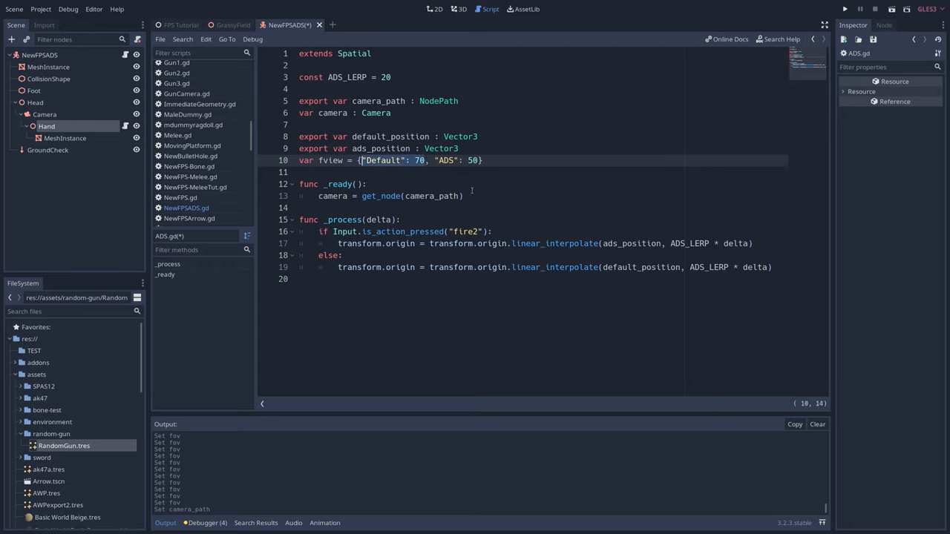
{"action": "left_click", "coordinate": [445, 161]}
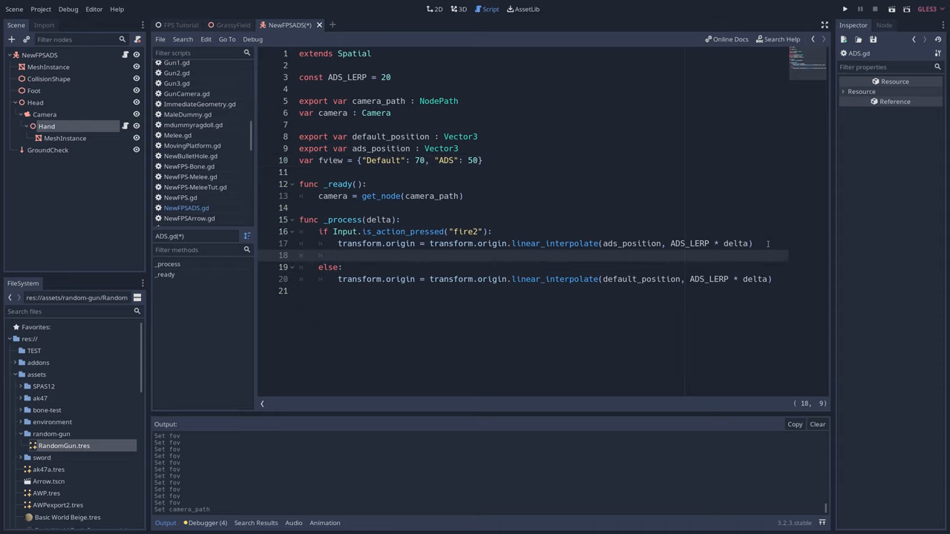
Step: Lerp camera.fov toward fview["ADS"] in the if branch and fview["Default"] in the else, scaled by ADS_LERP * delta, then run the game
{"action": "type", "text": "camera.fov = lerp(camera.fov, fview[\"ADS\"], ADS_LERP * delta)"}
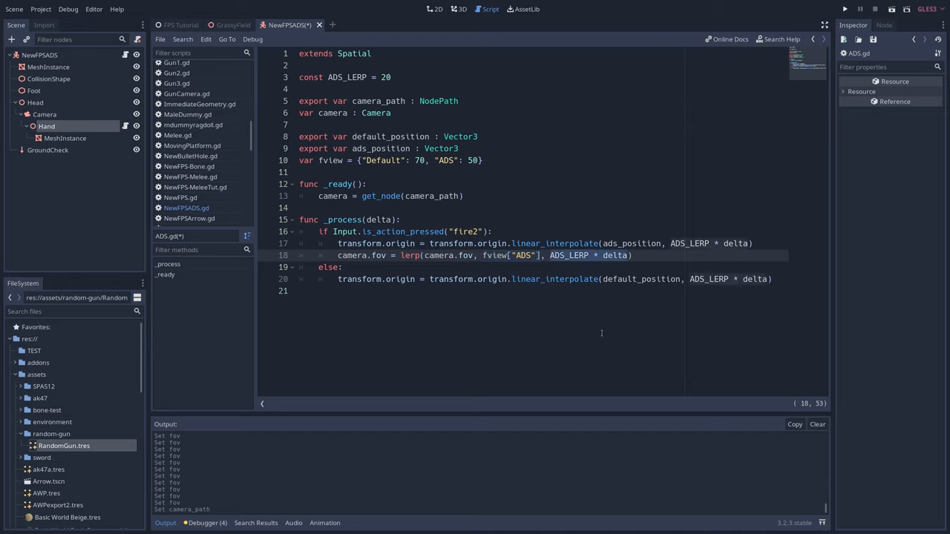
{"action": "left_click", "coordinate": [775, 280]}
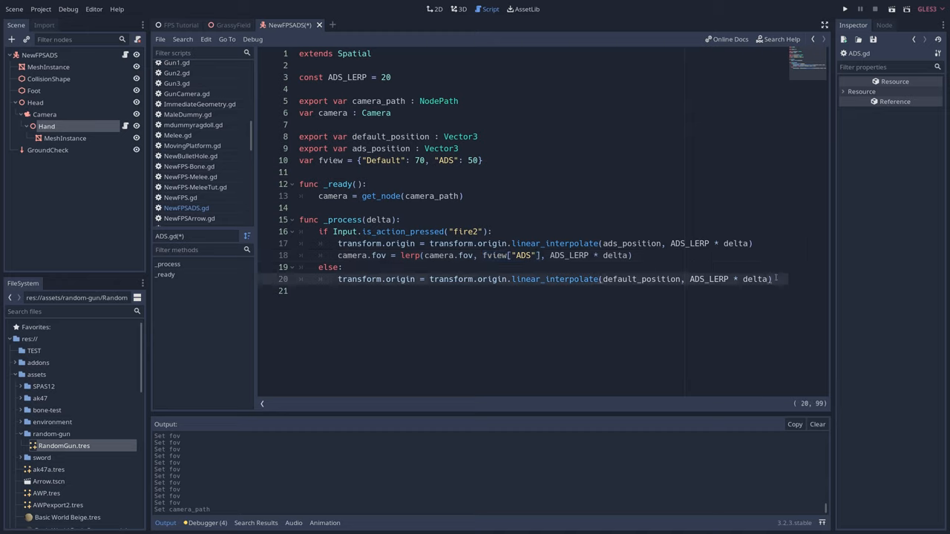
{"action": "type", "text": "camera.fov = lerp(camera.fov, fview[\"Default\"], ADS_LERP * delta)"}
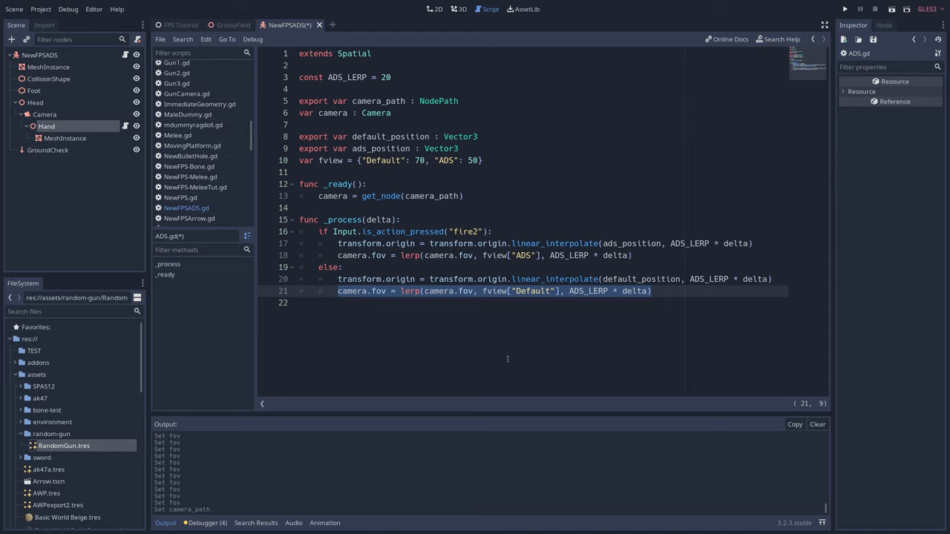
{"action": "left_click", "coordinate": [844, 9]}
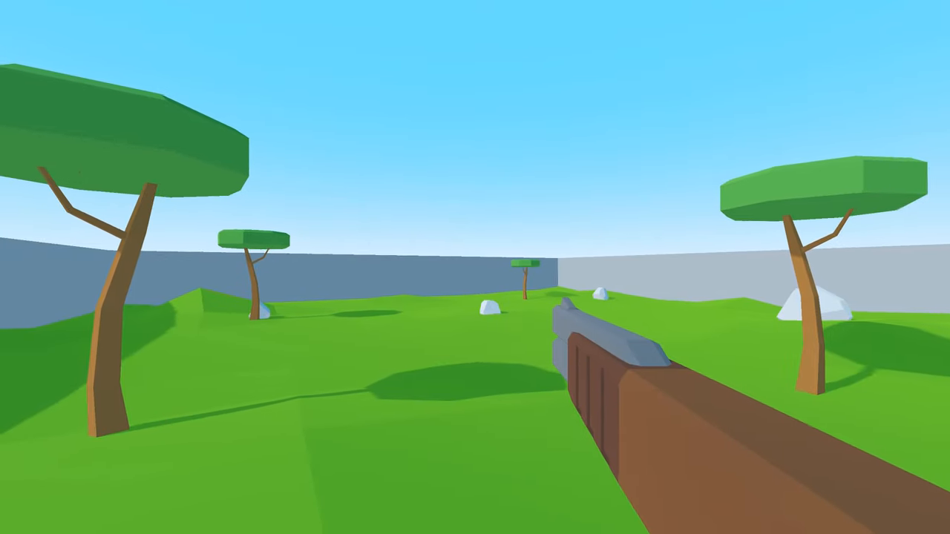
{"action": "mouse_move", "coordinate": [475, 267]}
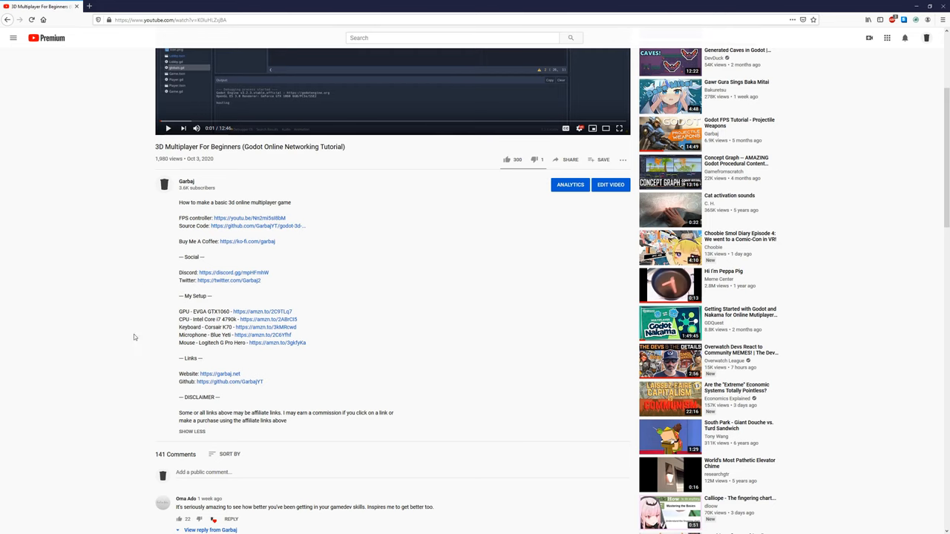
{"action": "mouse_move", "coordinate": [246, 288]}
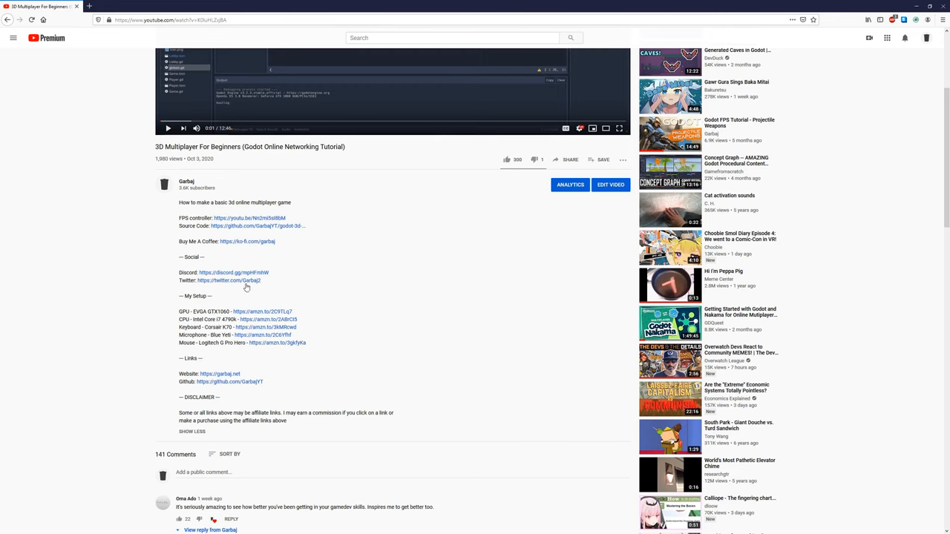
{"action": "mouse_move", "coordinate": [386, 347]}
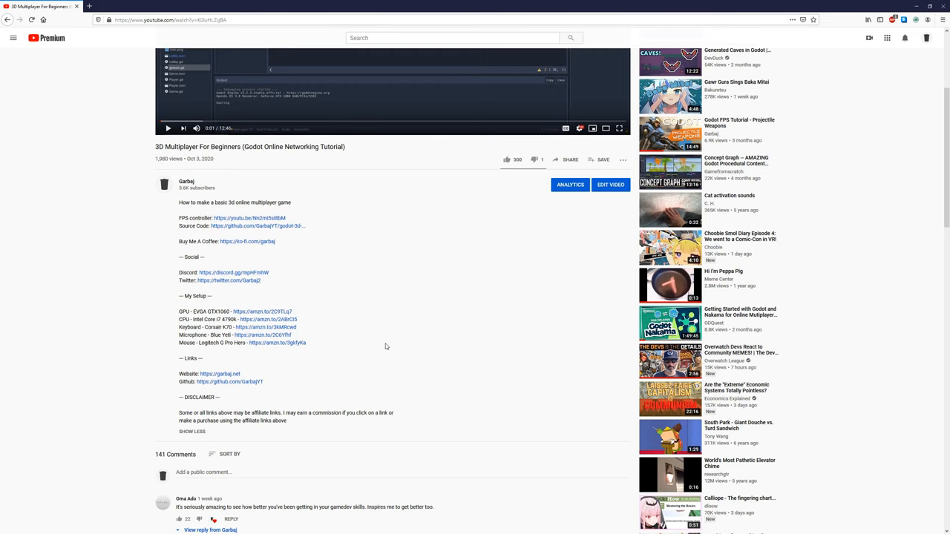
Step: Follow the Buy Me A Coffee link in the description to garbaj's Ko-fi page
{"action": "left_click", "coordinate": [247, 240]}
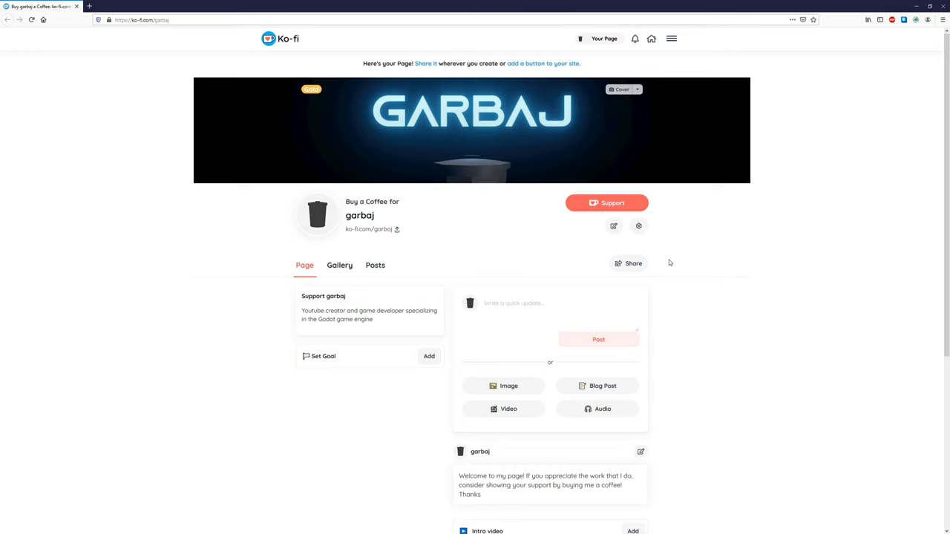
{"action": "mouse_move", "coordinate": [757, 241]}
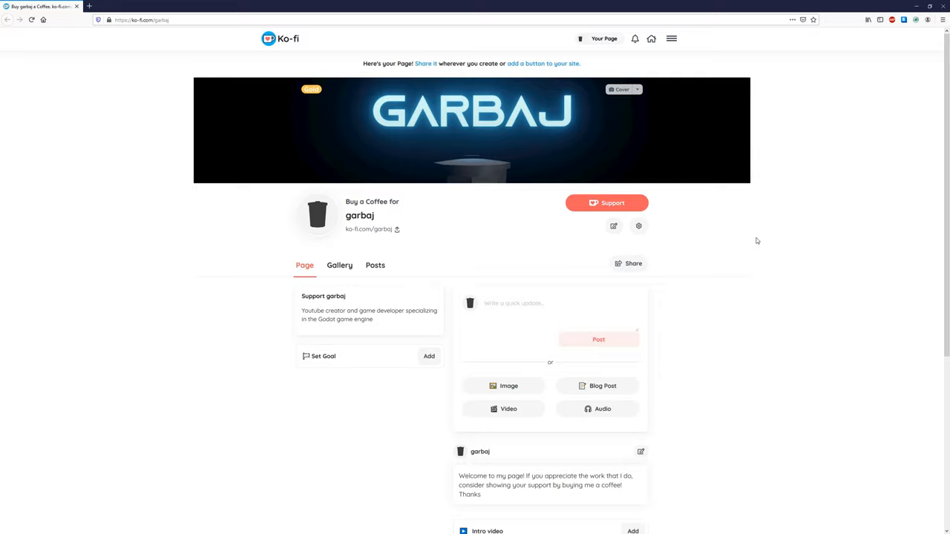